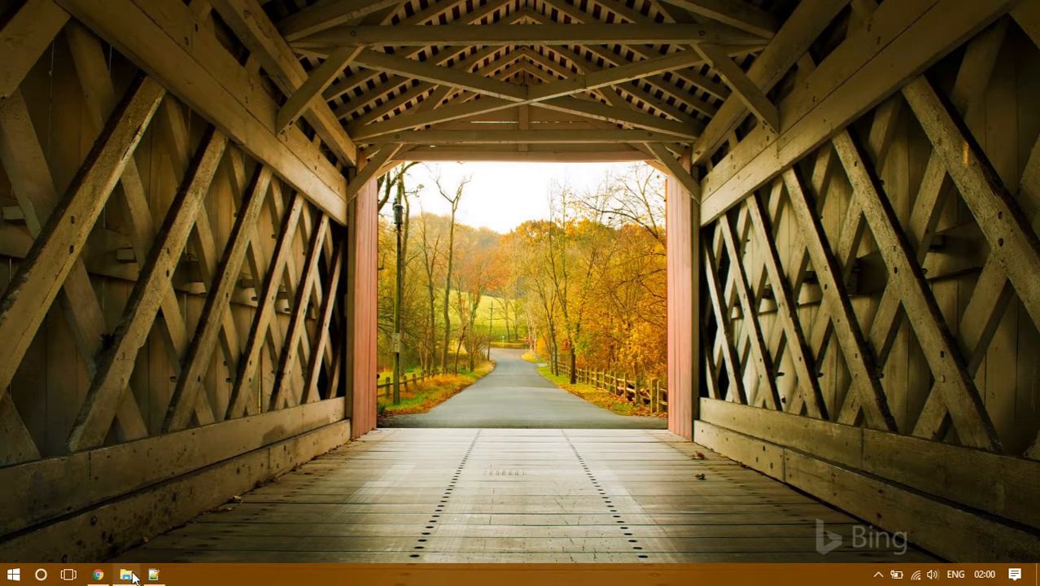
# Step: Permanently delete Passwords_Keys.docx from D:\Important Files, confirming the Delete File prompt
pyautogui.click(125, 576)
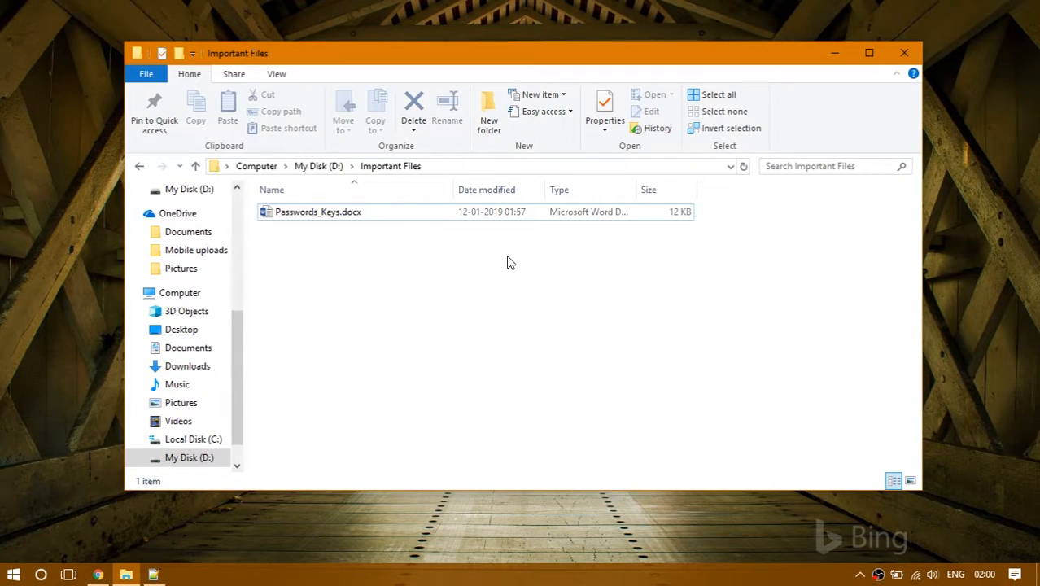
pyautogui.click(317, 212)
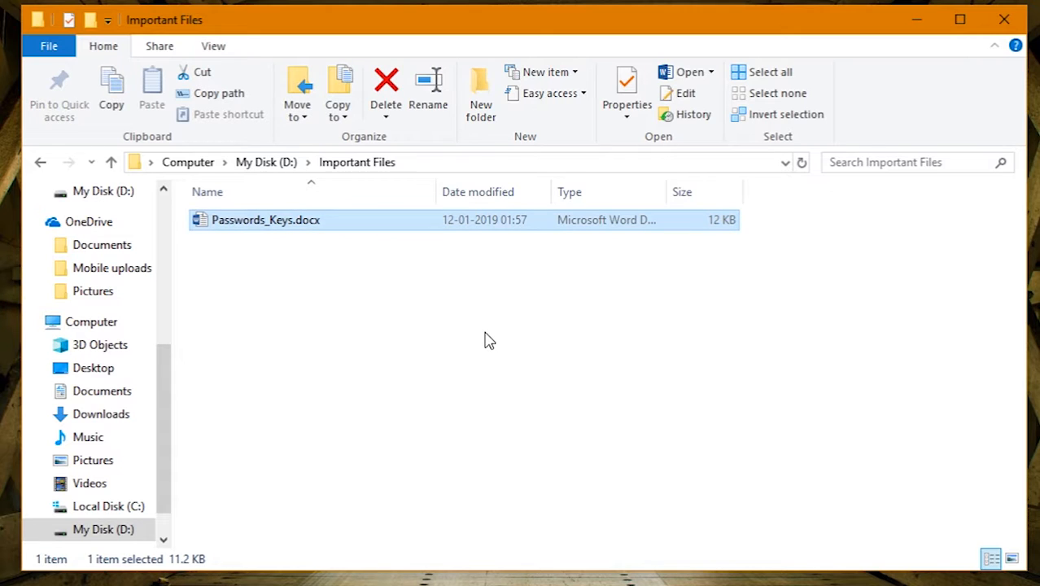
pyautogui.click(384, 85)
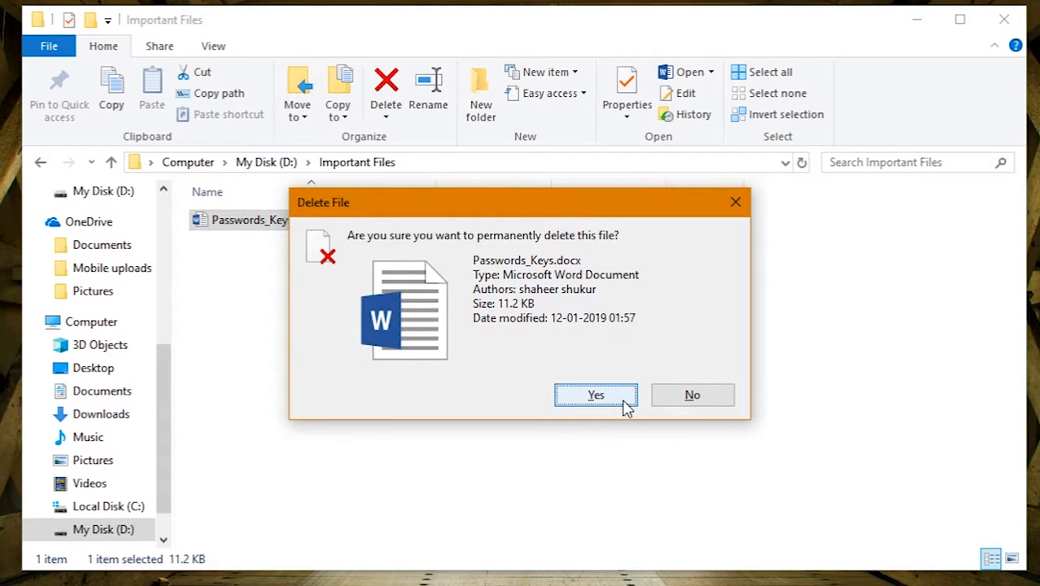
pyautogui.click(595, 396)
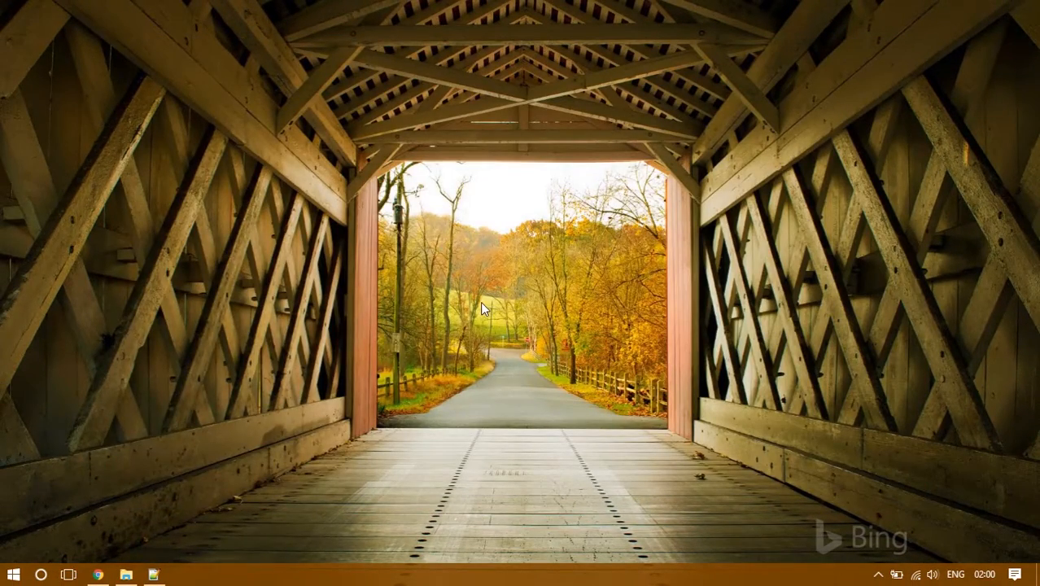
# Step: Search Google for 'active file recovery' in Chrome and go to the file-recovery.com result
pyautogui.click(98, 575)
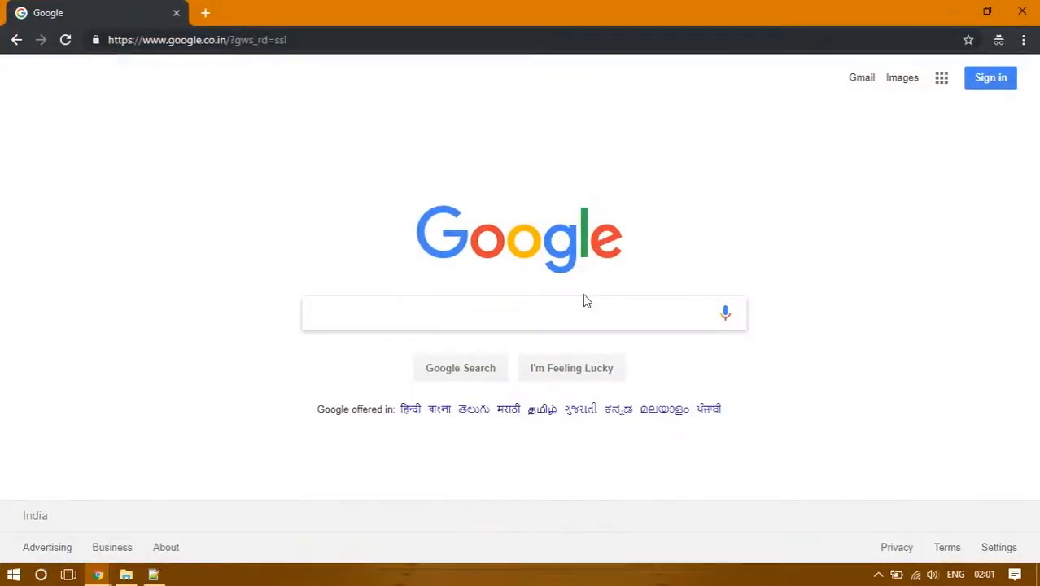
pyautogui.write('active')
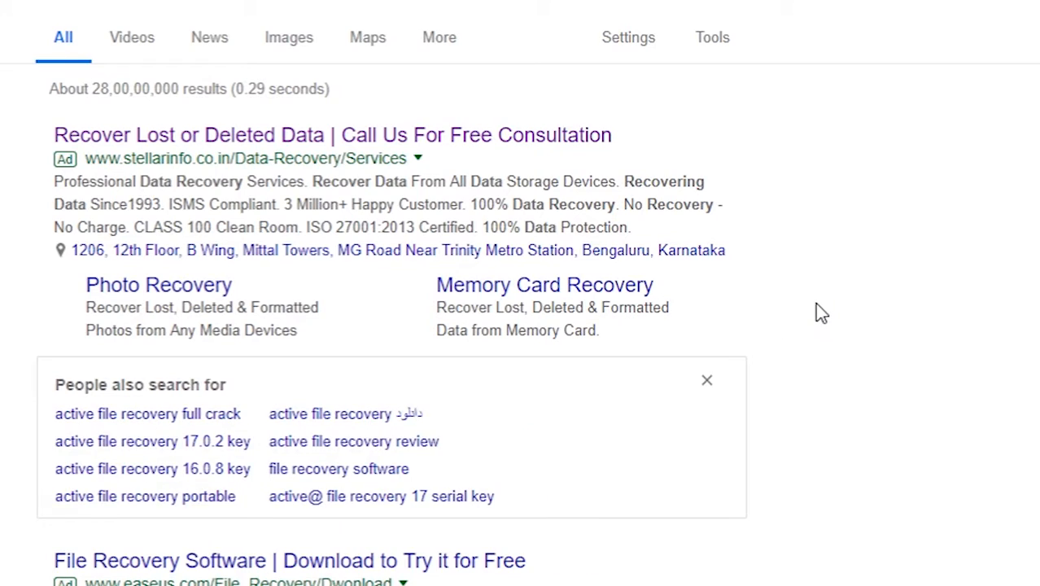
pyautogui.scroll(-3)
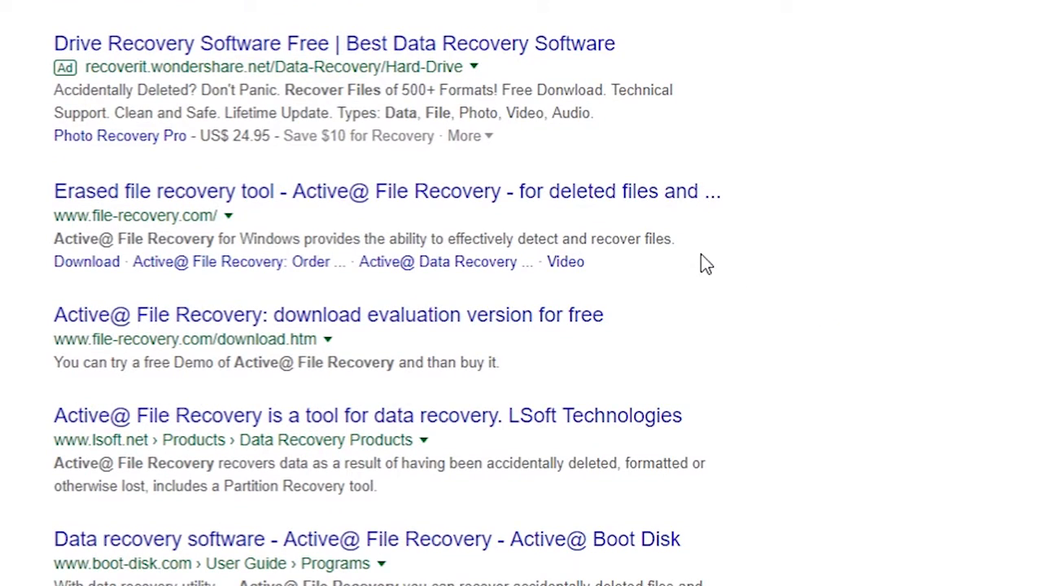
pyautogui.moveTo(250, 222)
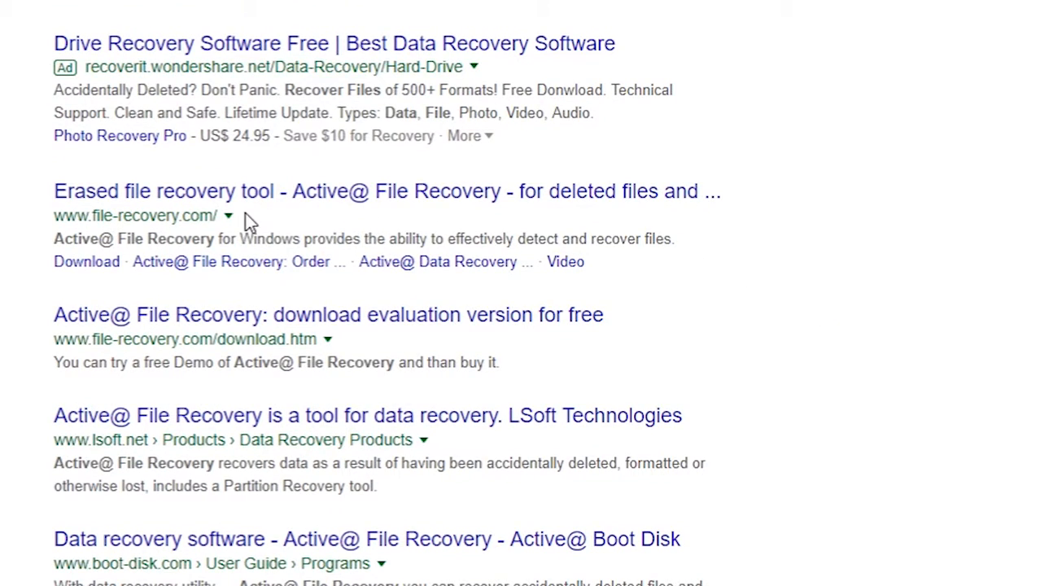
pyautogui.moveTo(254, 202)
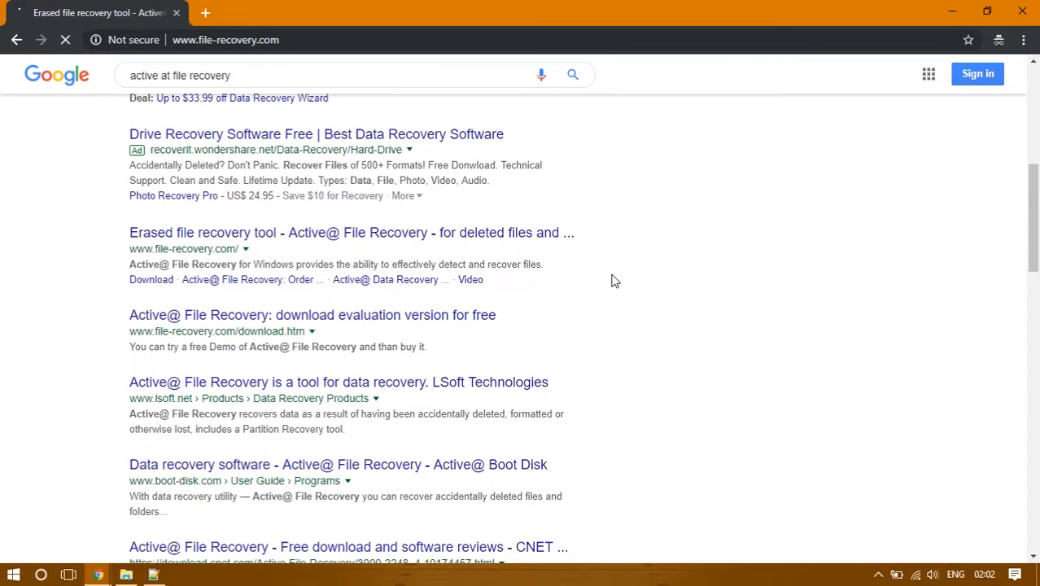
pyautogui.click(201, 231)
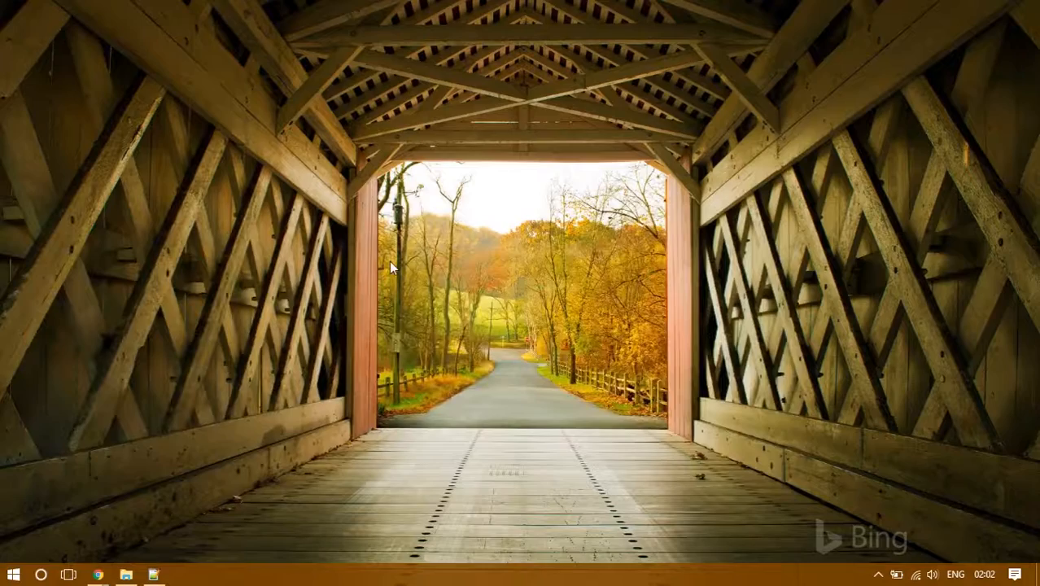
# Step: Launch Active@ File Recovery showing local volumes, then confirm Important Files on D: is empty
pyautogui.click(13, 575)
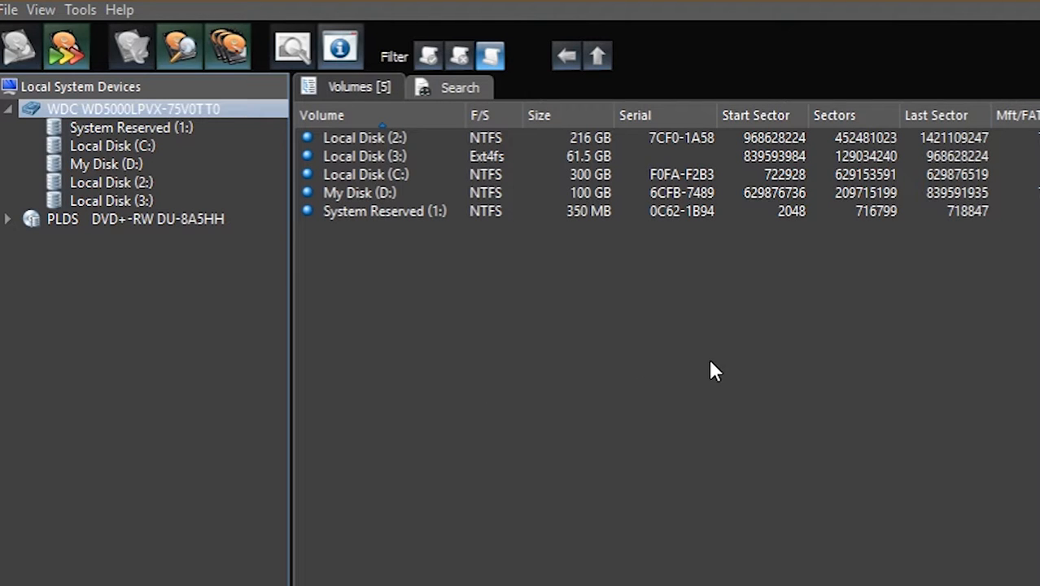
pyautogui.click(110, 202)
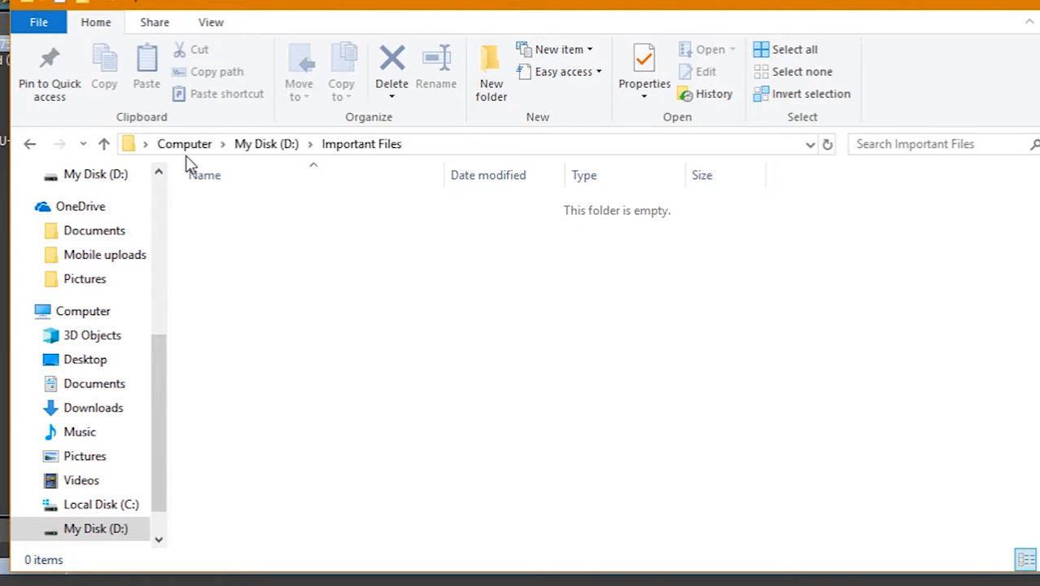
pyautogui.moveTo(272, 166)
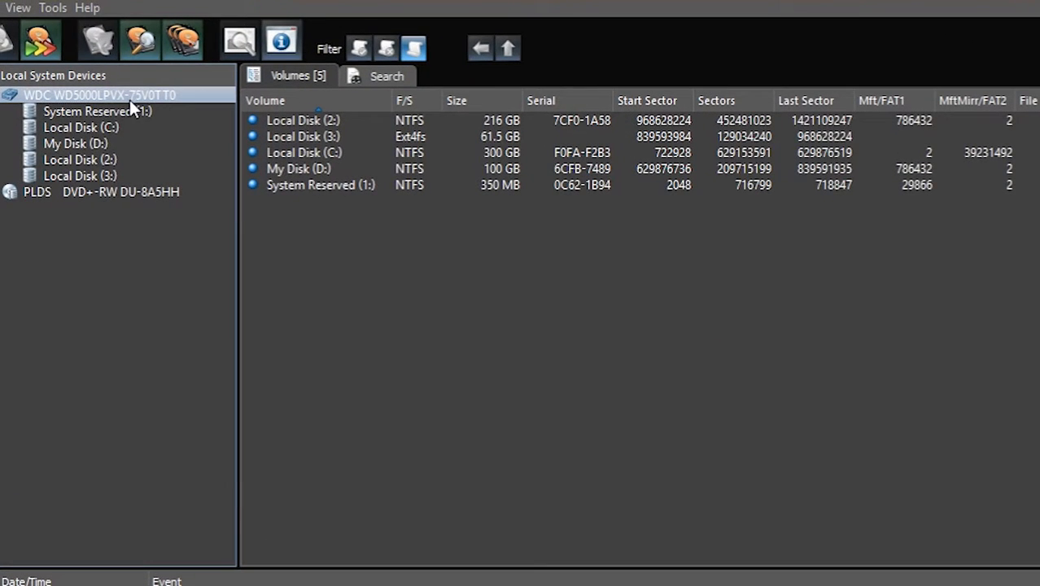
# Step: QuickScan My Disk (D:) to reveal the deleted Passwords_Keys.docx in Important Files
pyautogui.click(75, 143)
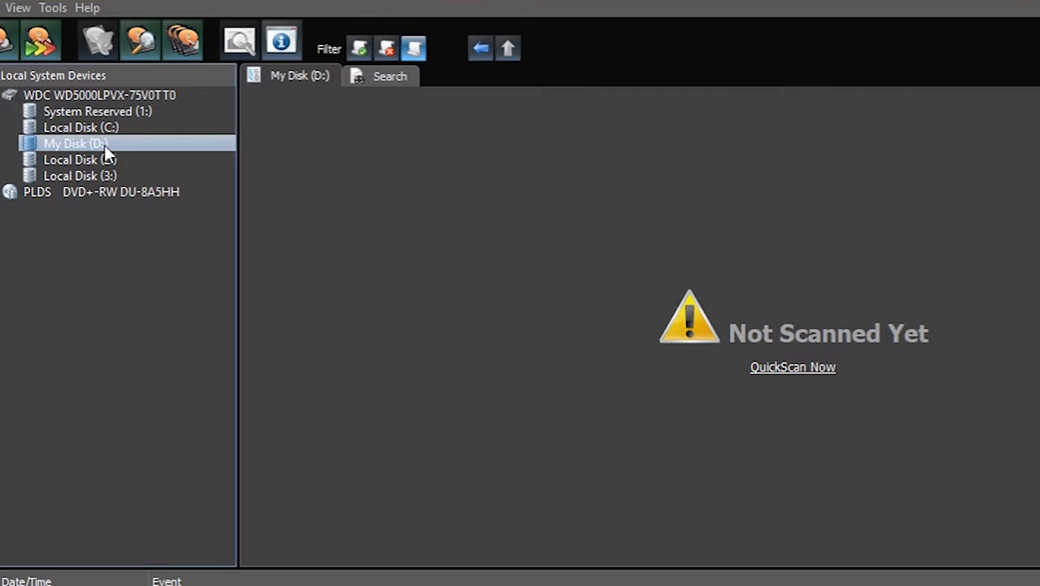
pyautogui.moveTo(407, 252)
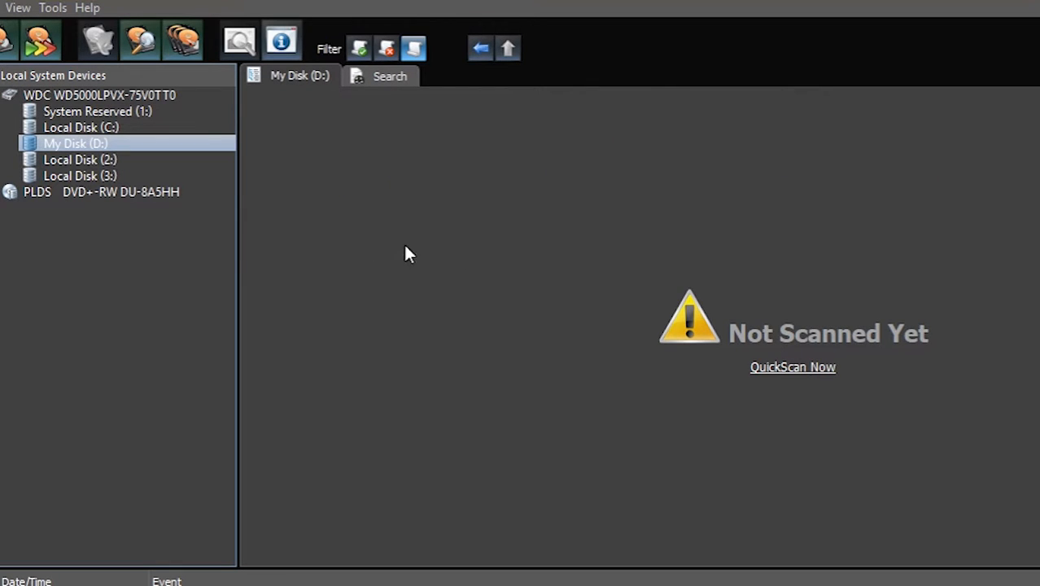
pyautogui.moveTo(814, 391)
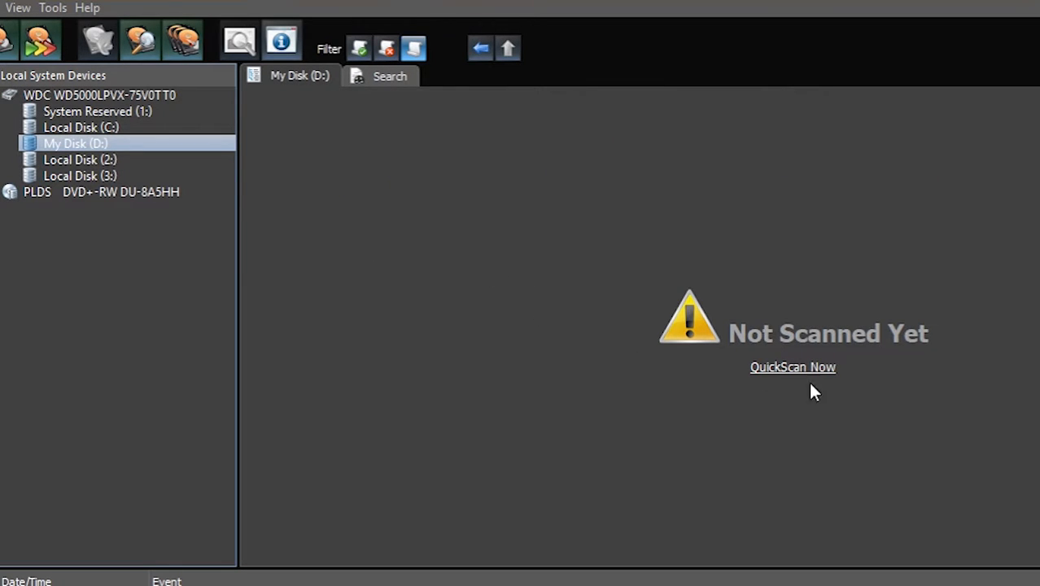
pyautogui.click(791, 366)
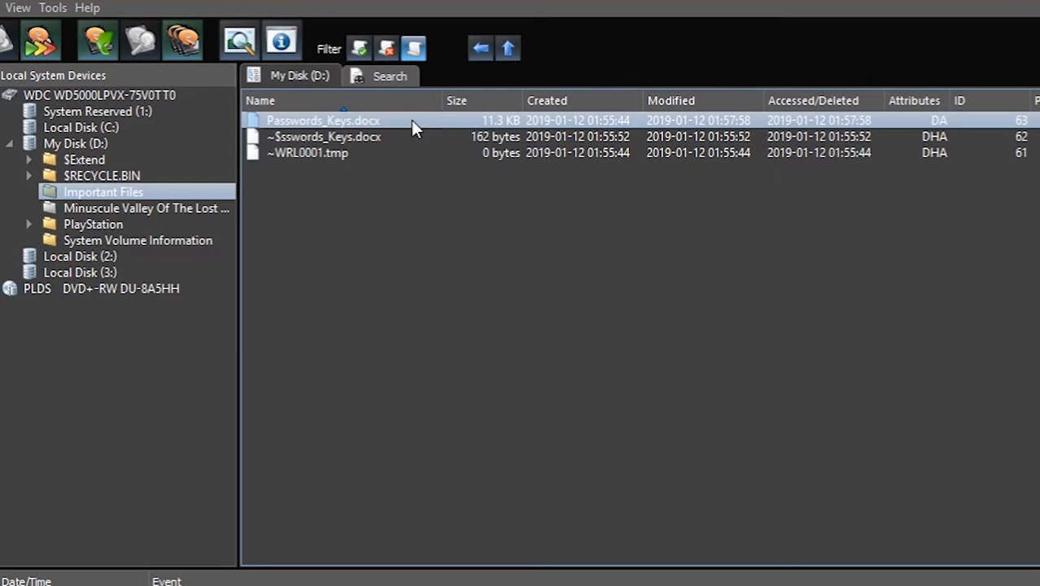
# Step: Recover the deleted Passwords_Keys.docx to C:\ via the Recover... action
pyautogui.rightClick(322, 121)
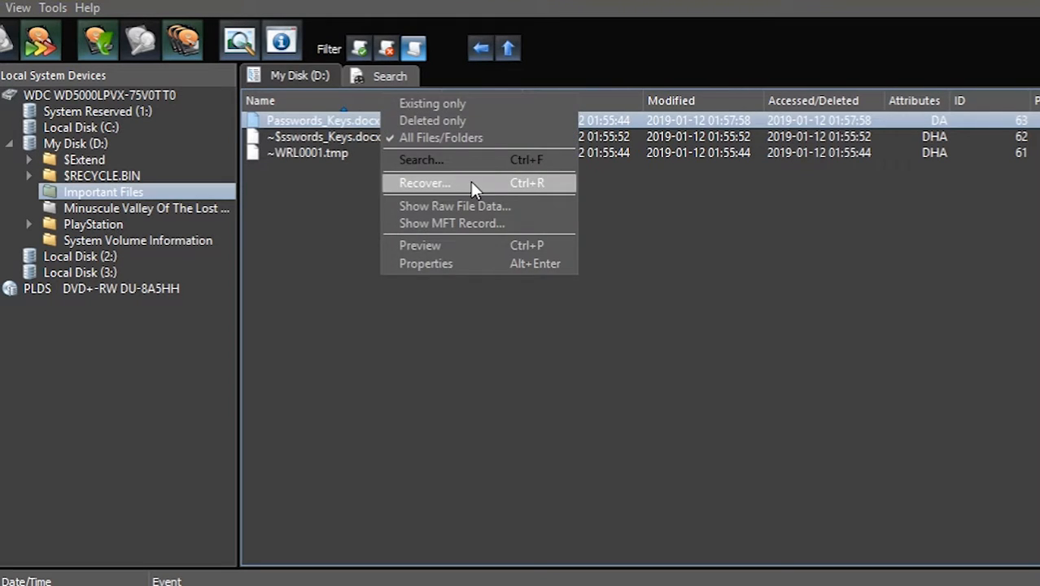
pyautogui.click(424, 182)
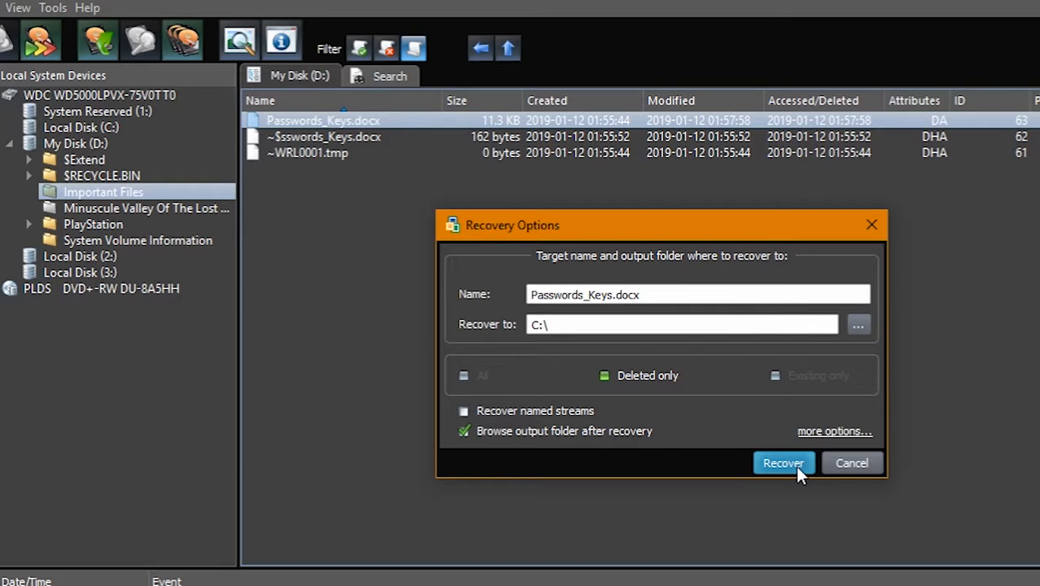
pyautogui.click(783, 463)
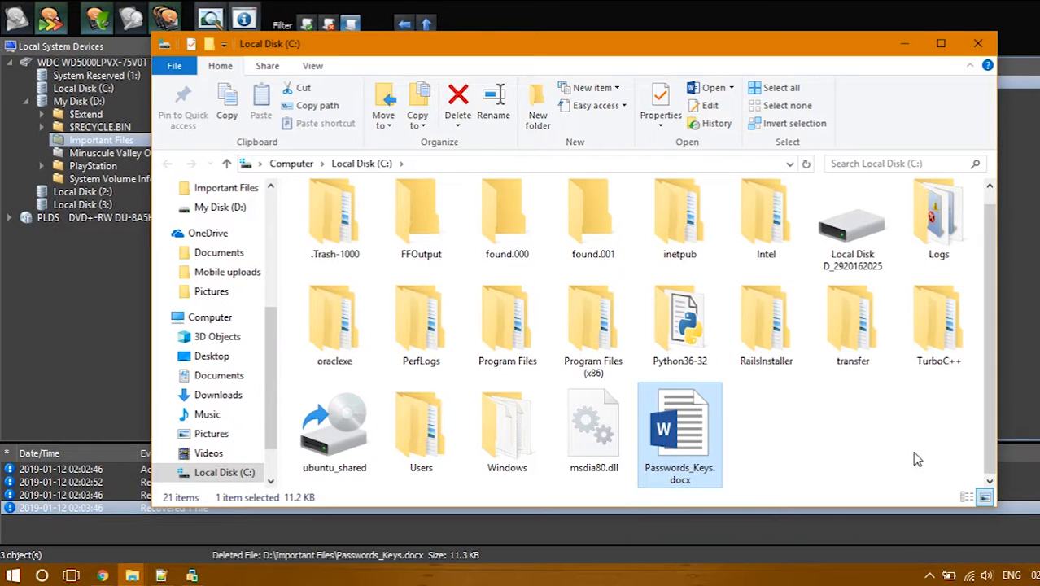
pyautogui.moveTo(697, 439)
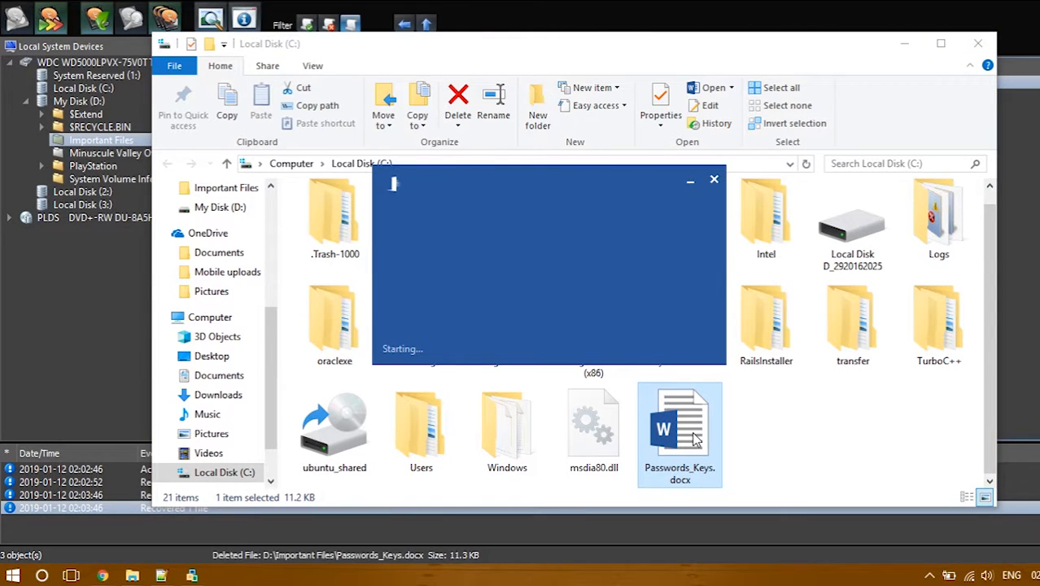
# Step: Open the recovered Passwords_Keys.docx from Local Disk (C:) in Word
pyautogui.doubleClick(681, 427)
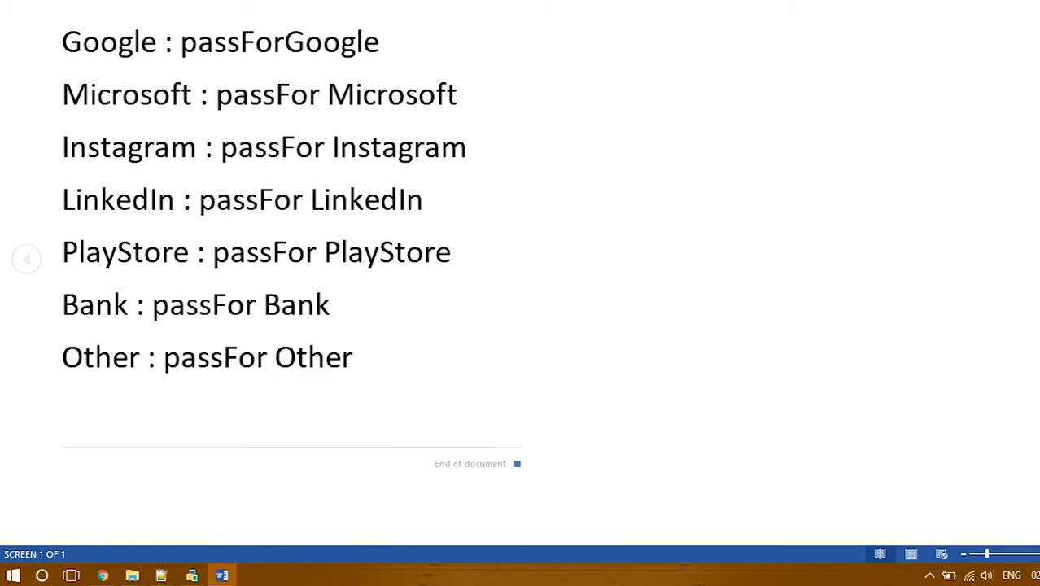